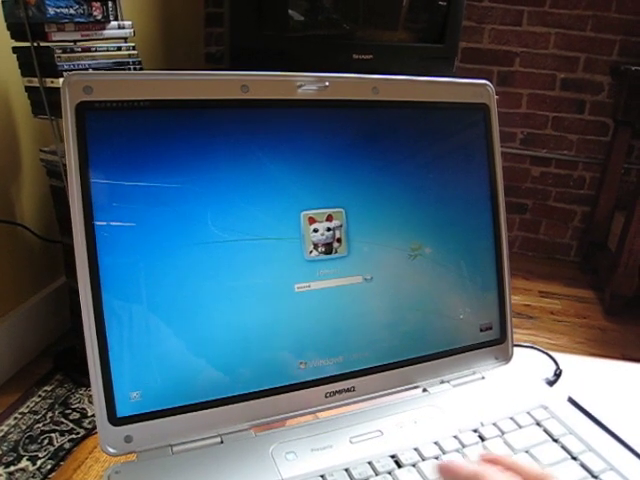
Step: Submit the account password to sign in and reach the Welcome screen
{"action": "key", "text": "Return"}
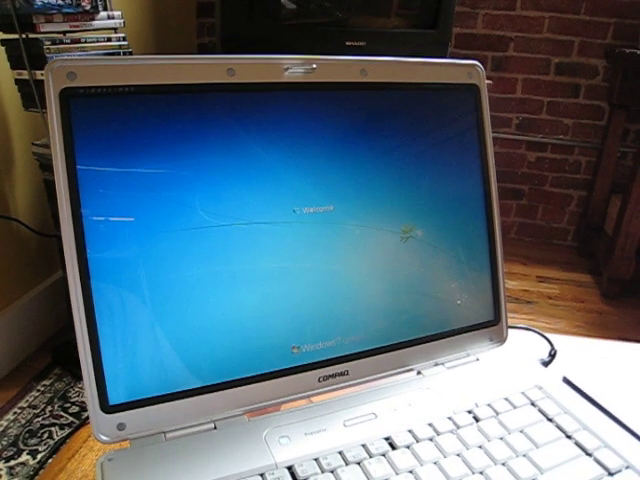